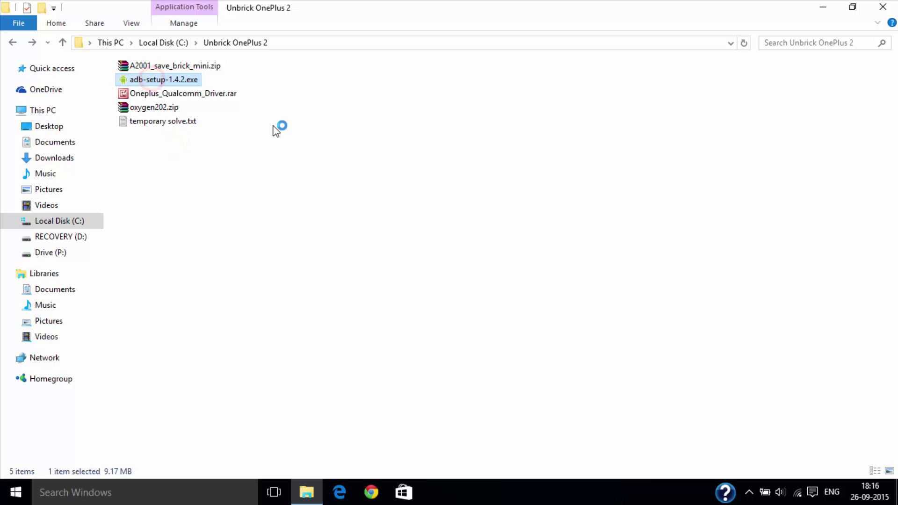
# Step: Run adb-setup-1.4.2.exe and answer y to install ADB and Fastboot
pyautogui.doubleClick(158, 80)
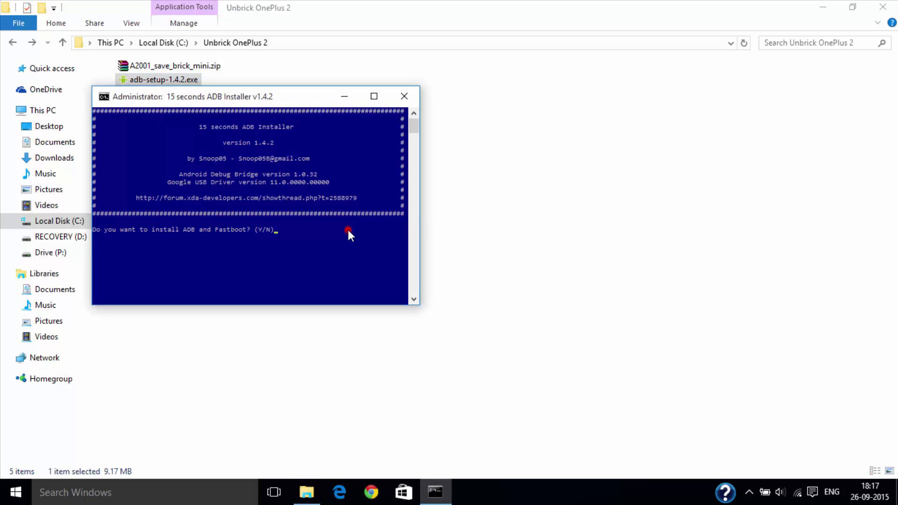
pyautogui.write('y')
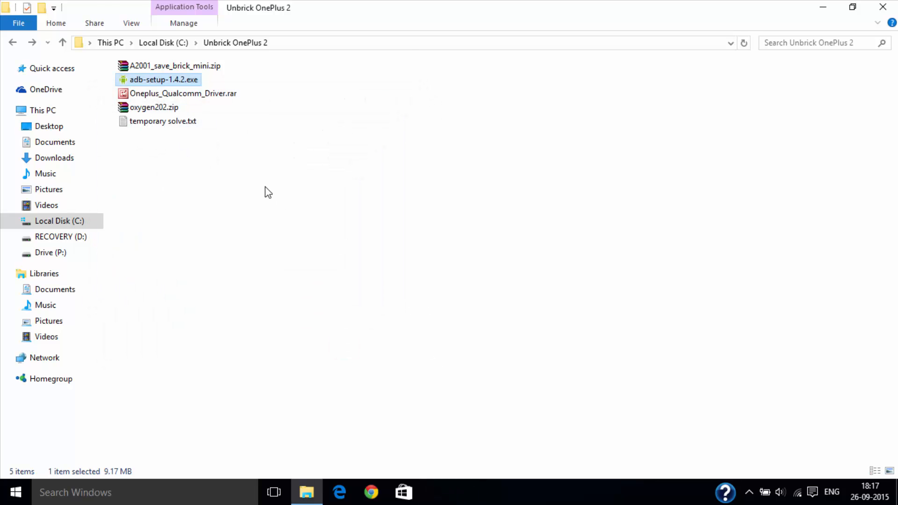
# Step: Extract Oneplus_Qualcomm_Driver.rar here, check the qcser folder, and return to Unbrick OnePlus 2
pyautogui.rightClick(163, 93)
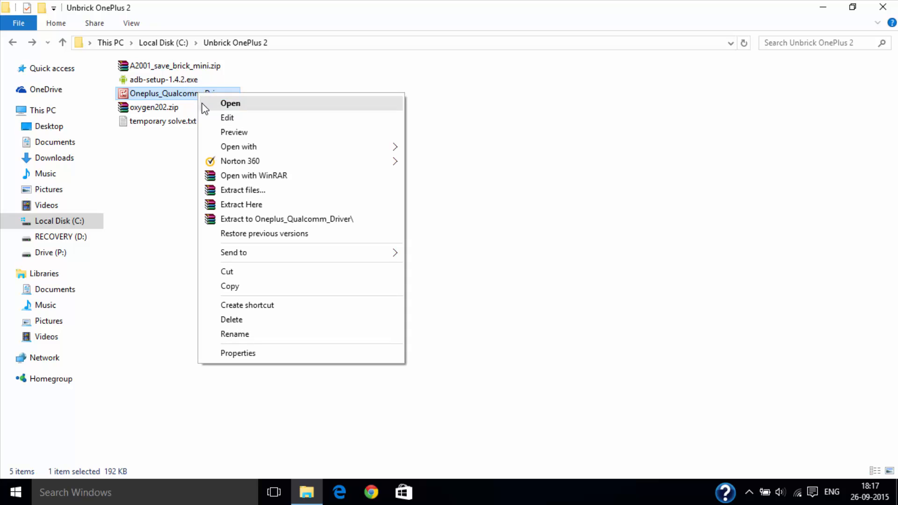
pyautogui.click(241, 204)
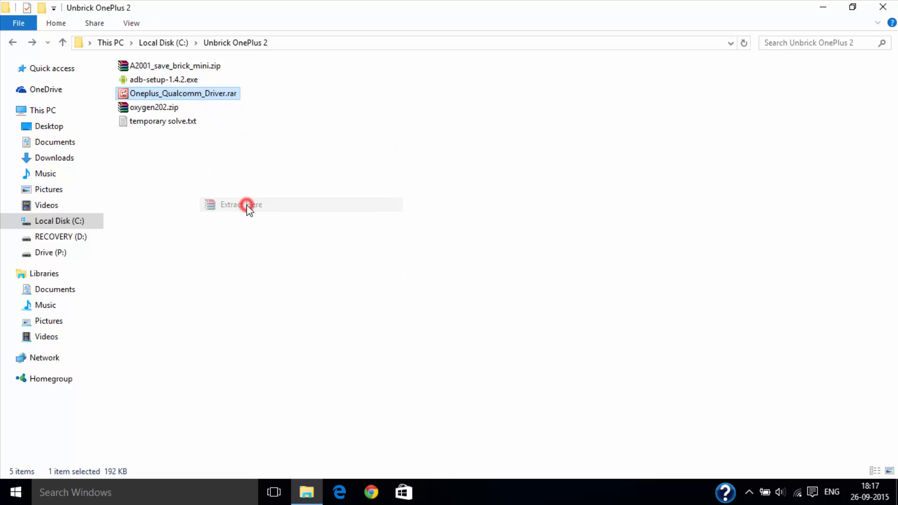
pyautogui.click(246, 205)
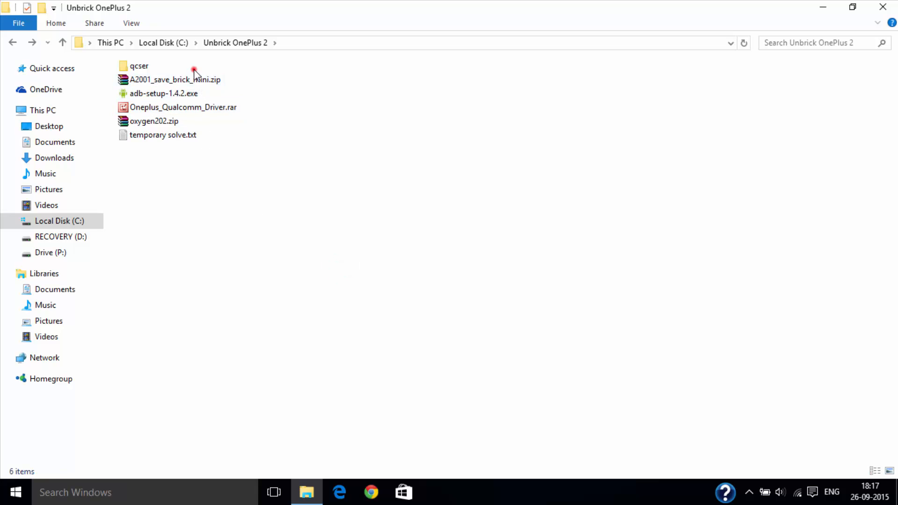
pyautogui.click(141, 66)
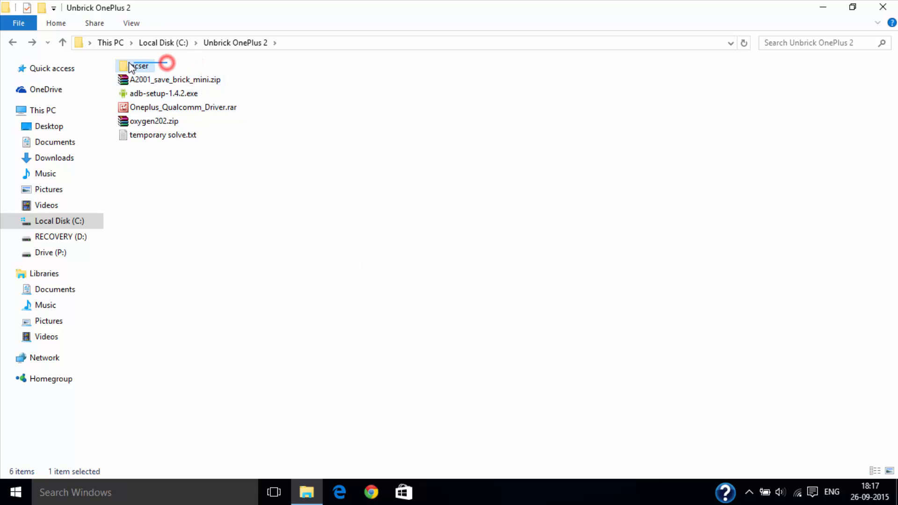
pyautogui.doubleClick(135, 66)
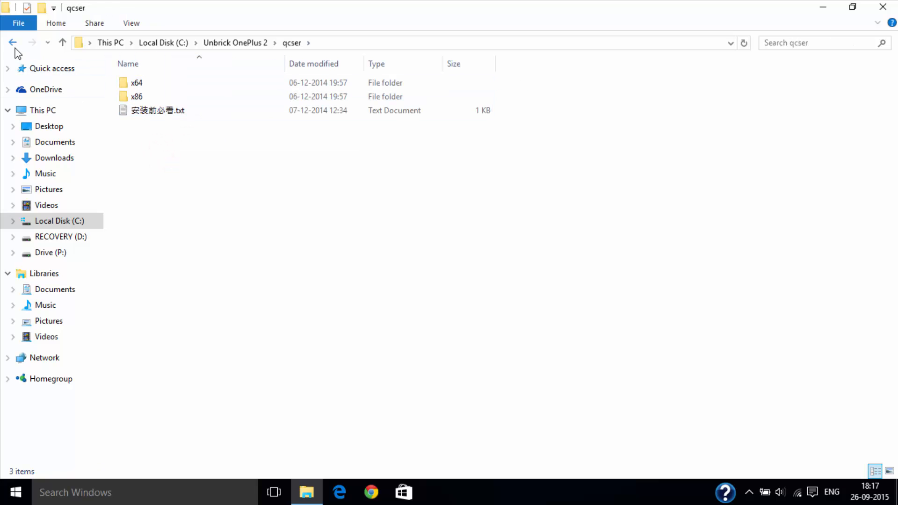
pyautogui.click(15, 42)
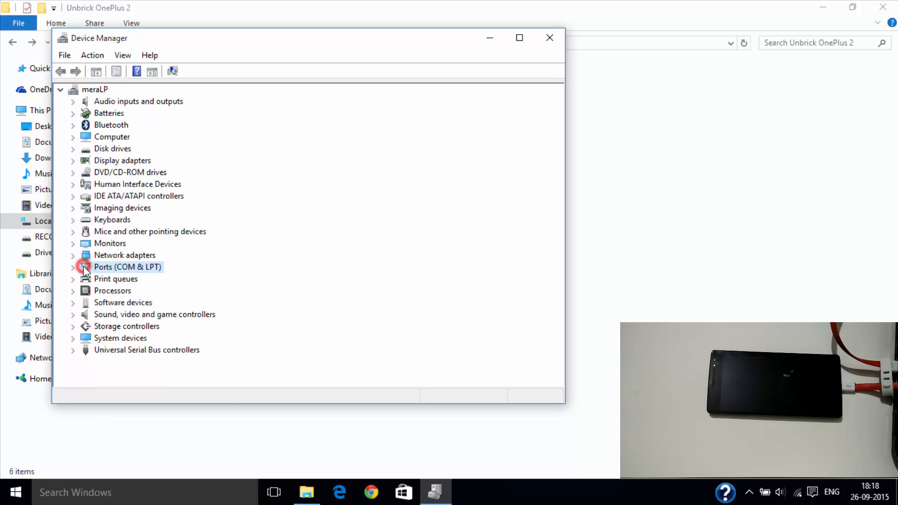
# Step: Expand Ports (COM & LPT) and bring up options for Qualcomm HS-USB QDLoader 9008 (COM10)
pyautogui.click(72, 267)
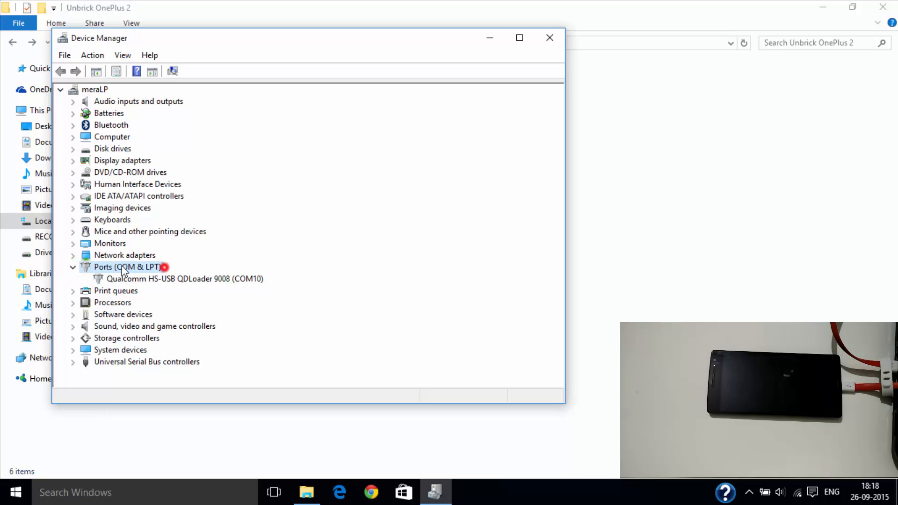
pyautogui.click(175, 279)
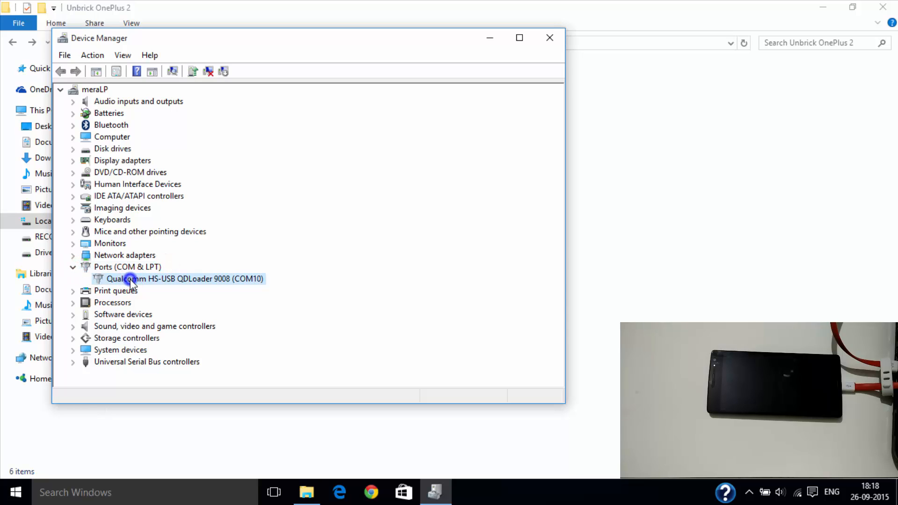
pyautogui.rightClick(133, 279)
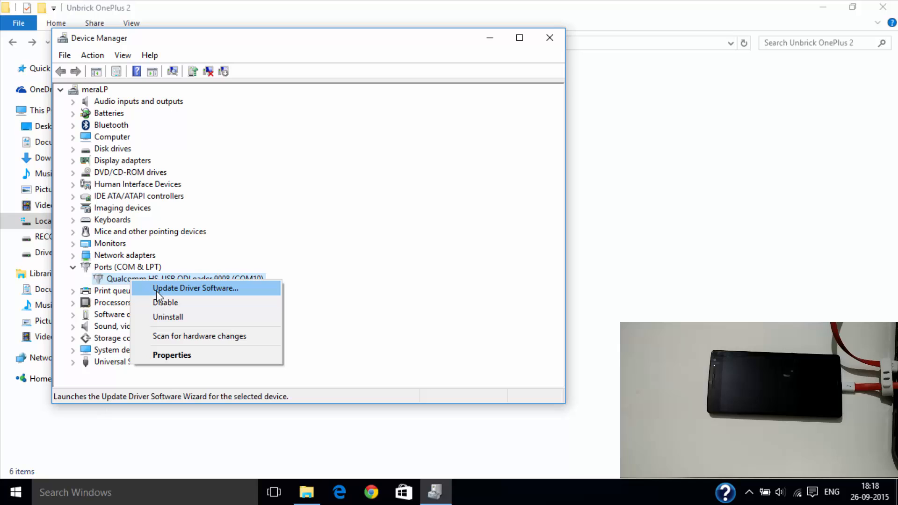
# Step: Update the QDLoader 9008 driver from Unbrick OnePlus 2 > qcser > x64, then close the window
pyautogui.click(196, 288)
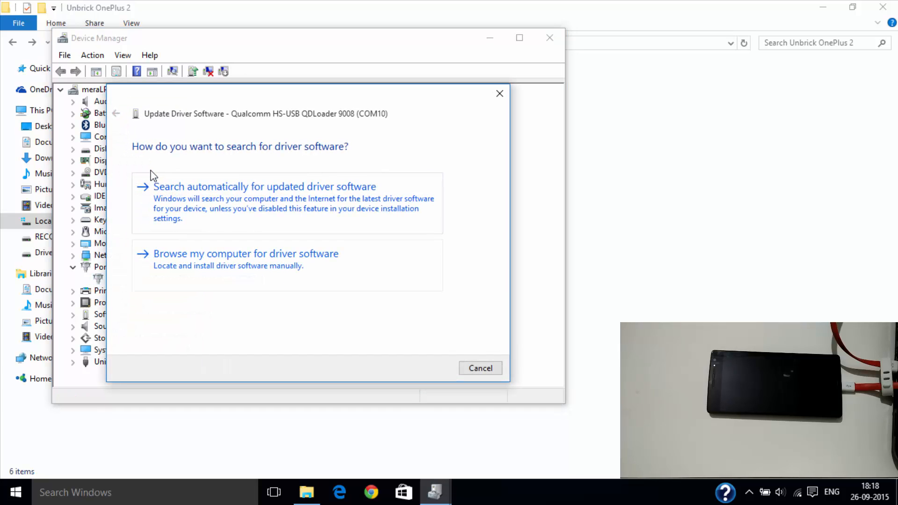
pyautogui.moveTo(221, 259)
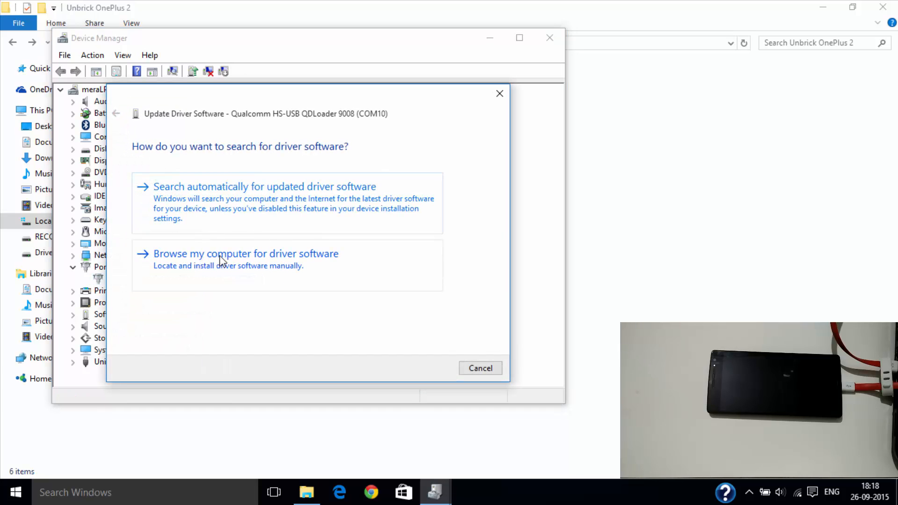
pyautogui.click(245, 254)
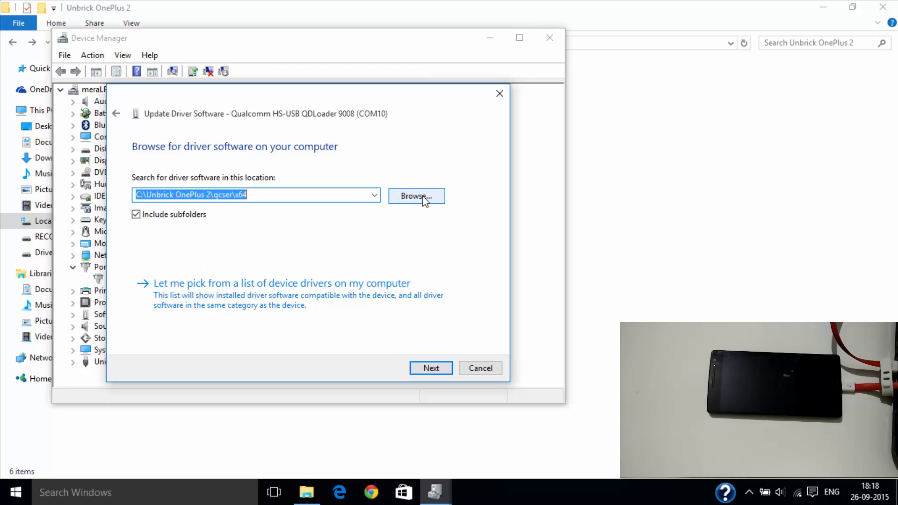
pyautogui.click(417, 196)
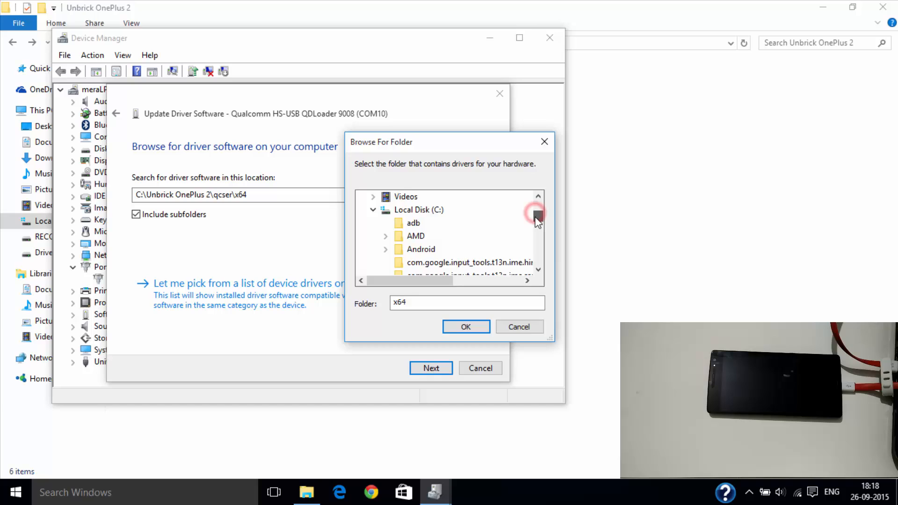
pyautogui.scroll(-3)
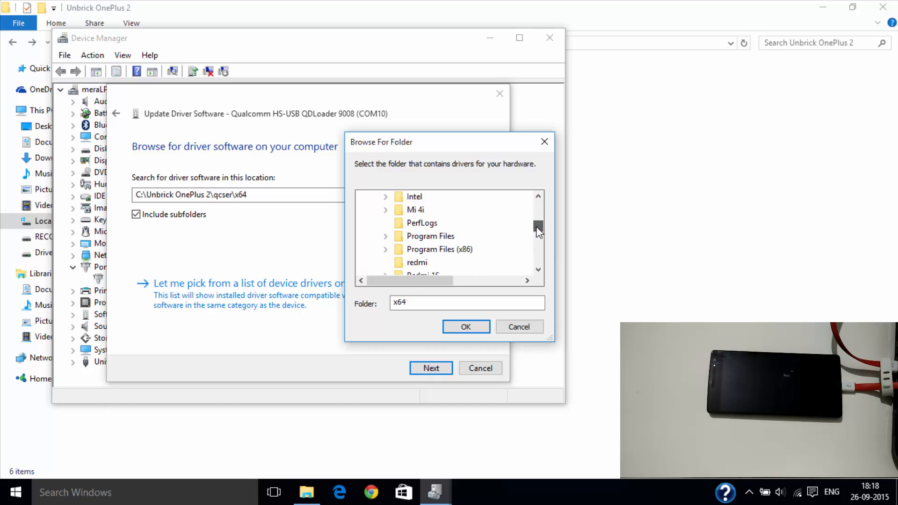
pyautogui.scroll(-3)
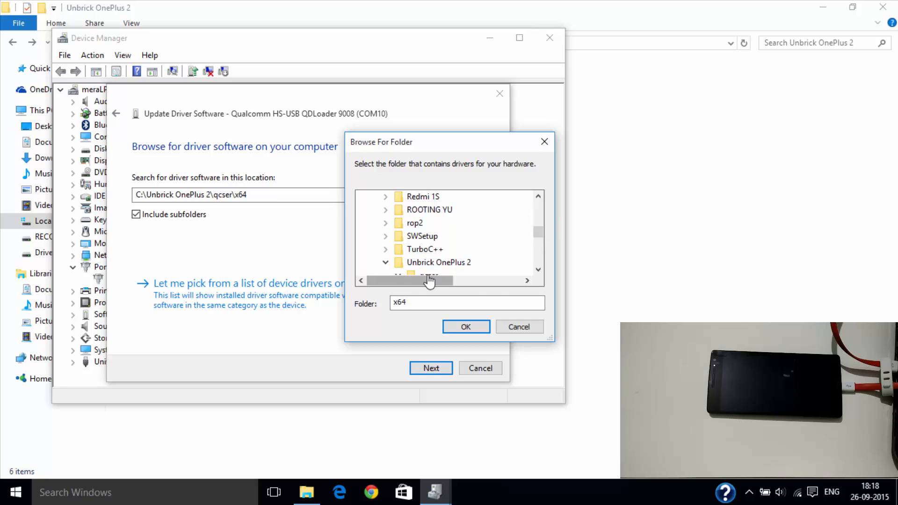
pyautogui.click(440, 262)
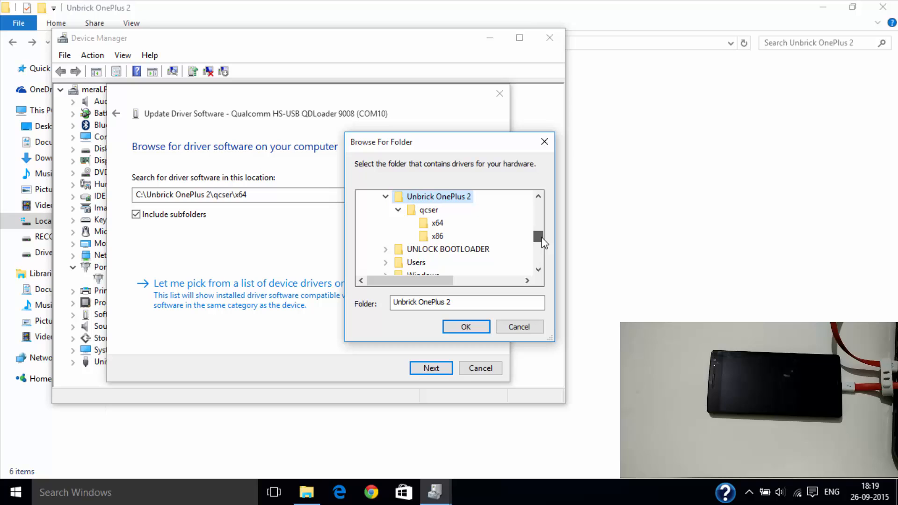
pyautogui.click(428, 211)
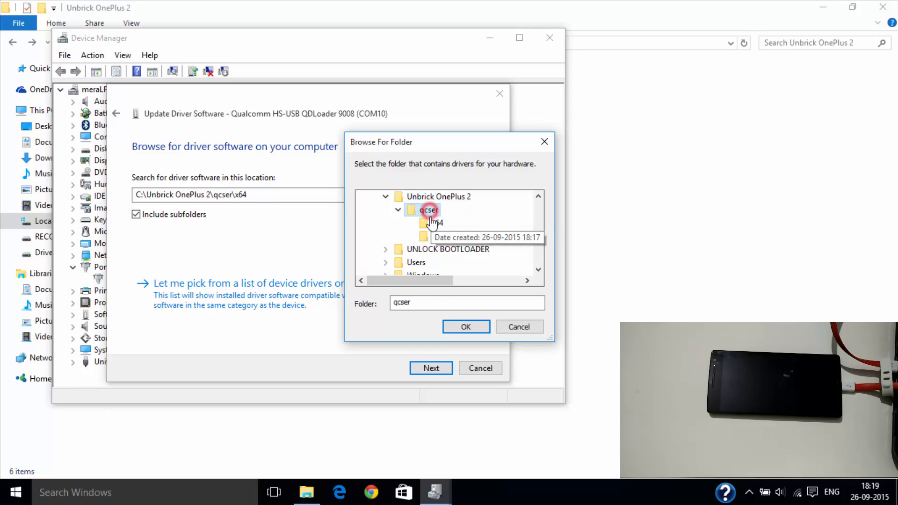
pyautogui.click(436, 223)
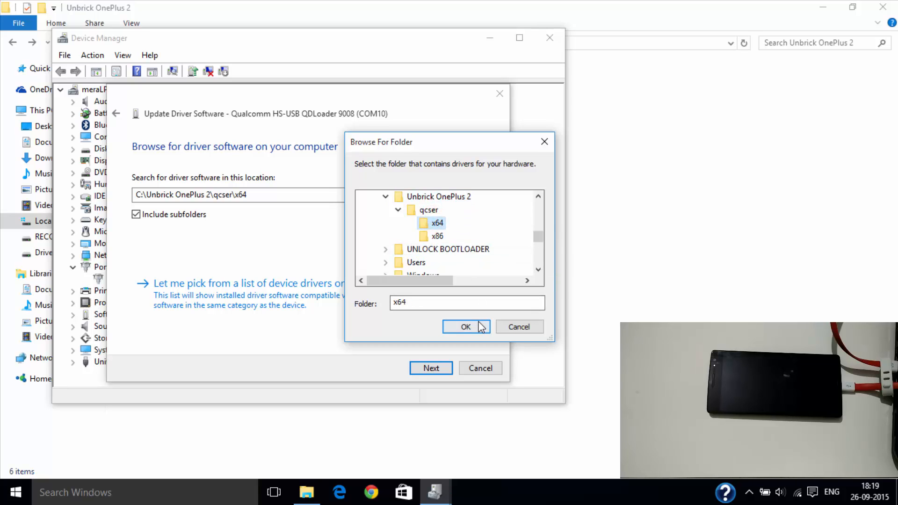
pyautogui.click(466, 326)
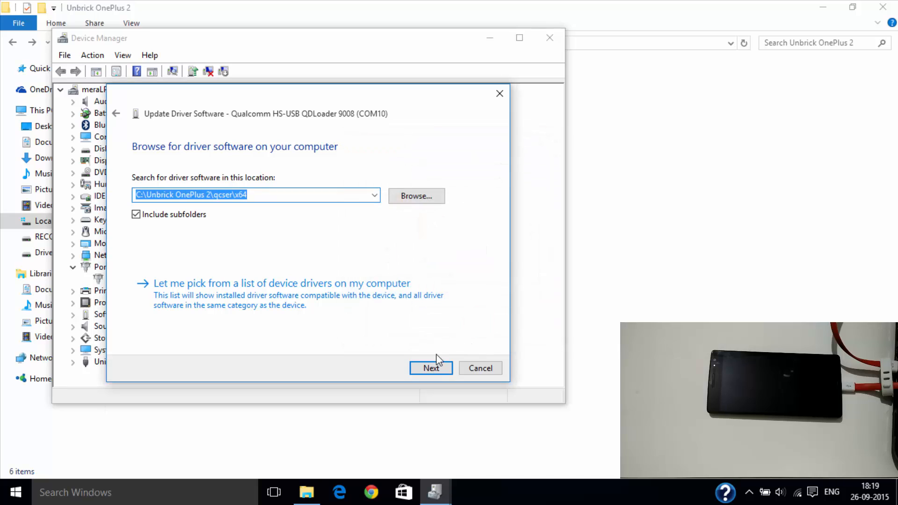
pyautogui.click(432, 368)
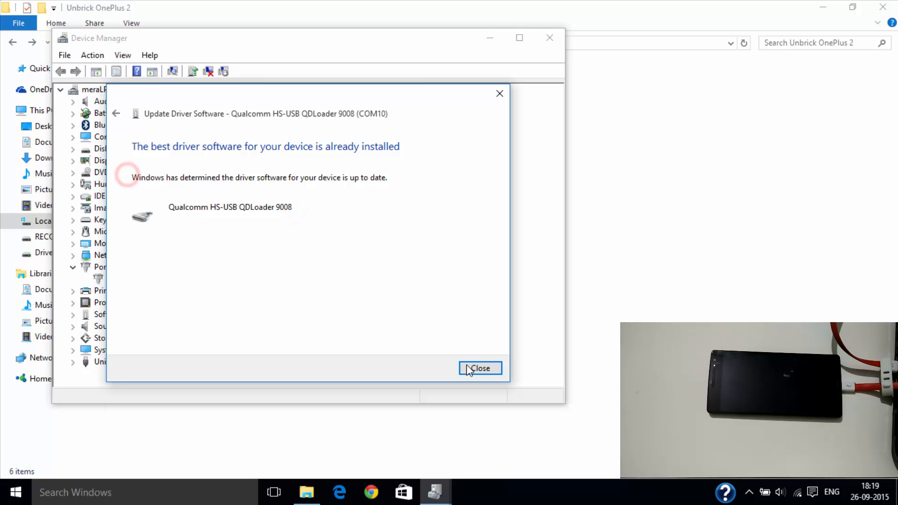
pyautogui.click(480, 368)
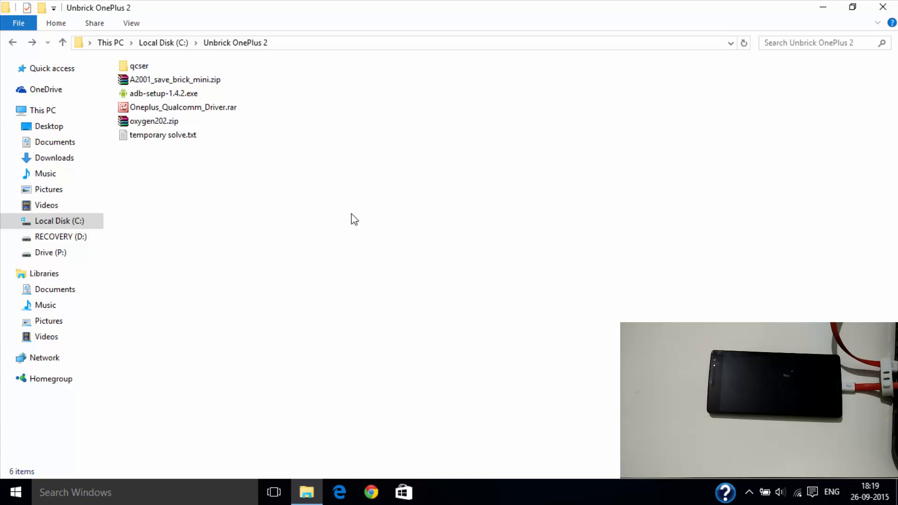
# Step: Unpack A2001_save_brick_mini, open its folder, and run MSM8994DownloadTool.exe as administrator
pyautogui.click(191, 80)
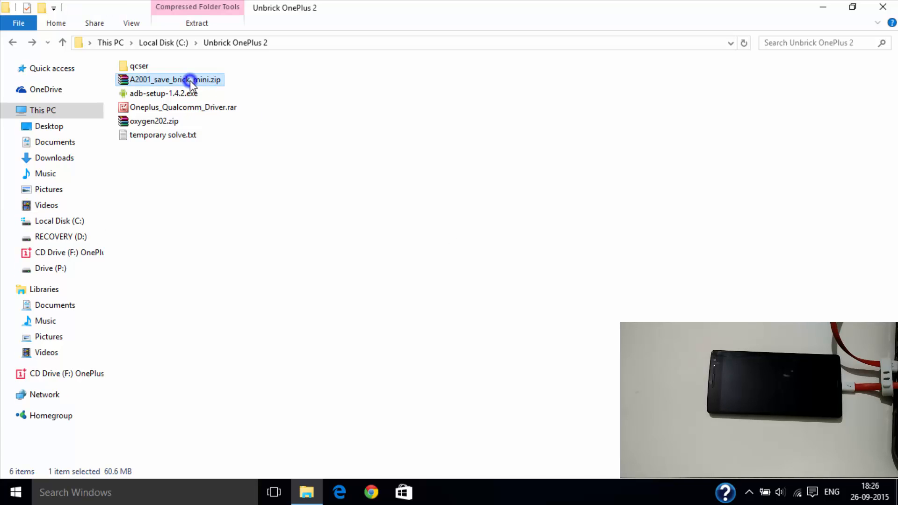
pyautogui.doubleClick(190, 80)
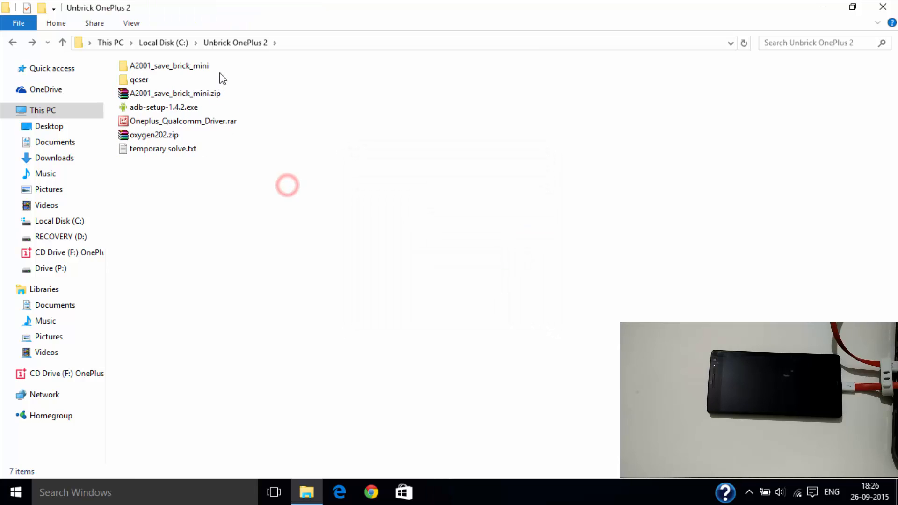
pyautogui.doubleClick(168, 66)
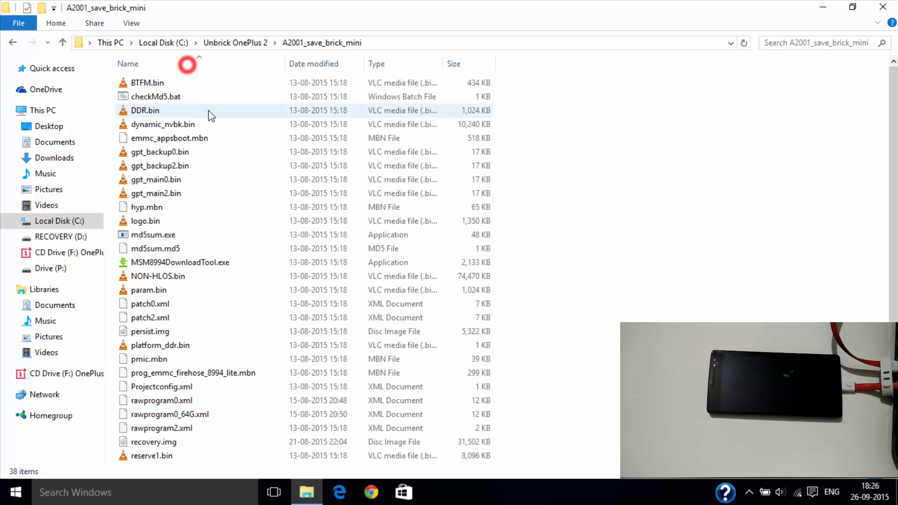
pyautogui.moveTo(182, 267)
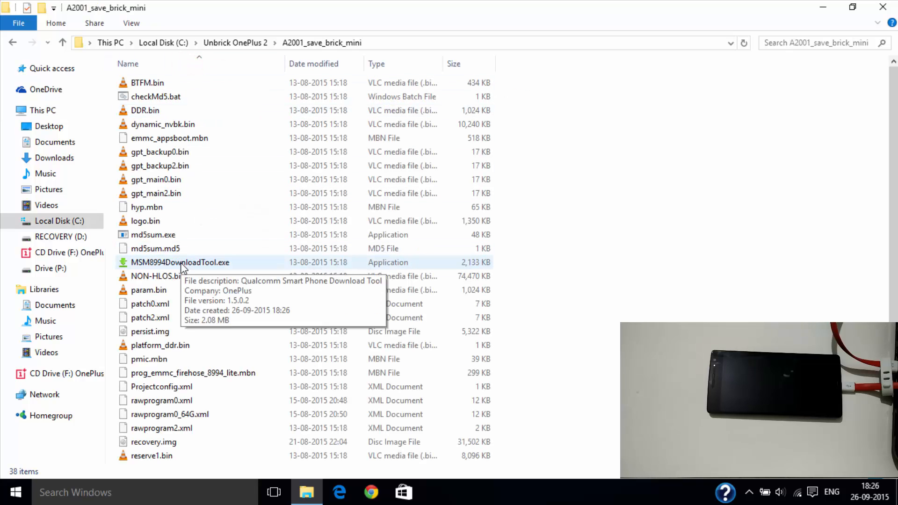
pyautogui.rightClick(177, 263)
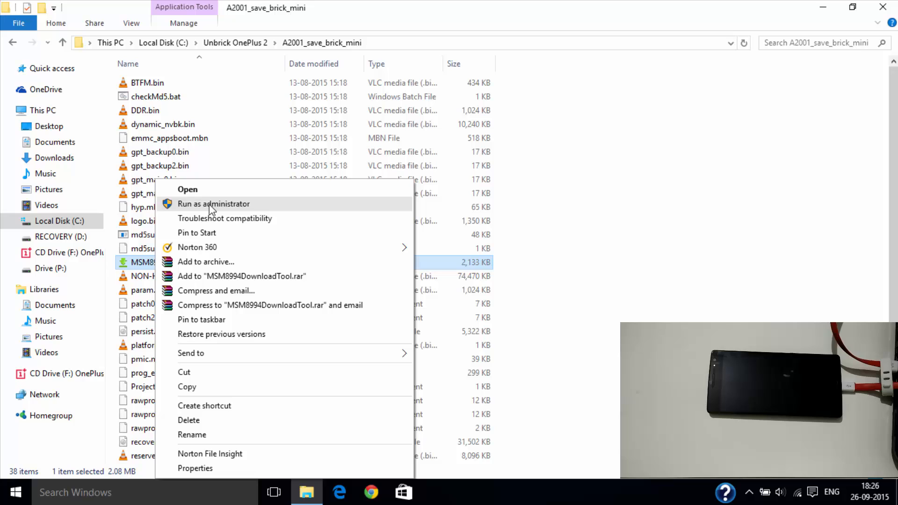
pyautogui.click(213, 204)
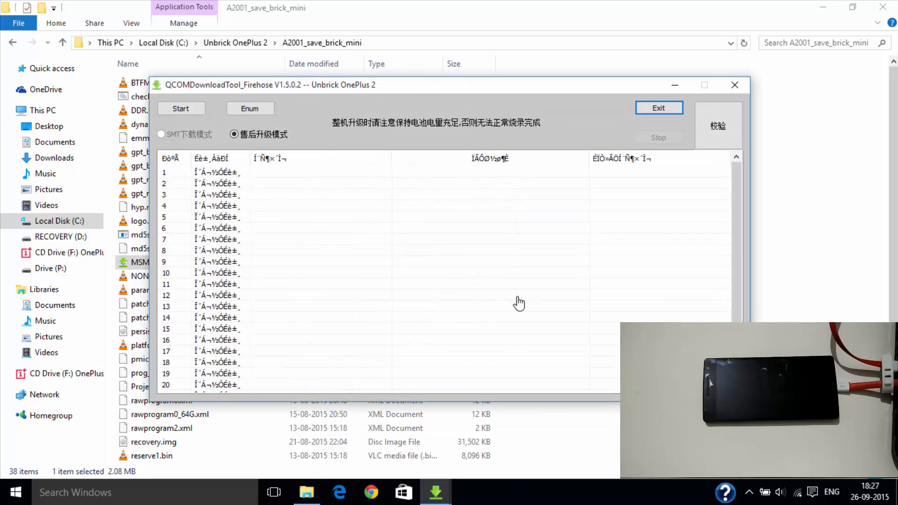
# Step: Start the QCOMDownloadTool flashing run on the connected phone, then close the tool
pyautogui.click(181, 108)
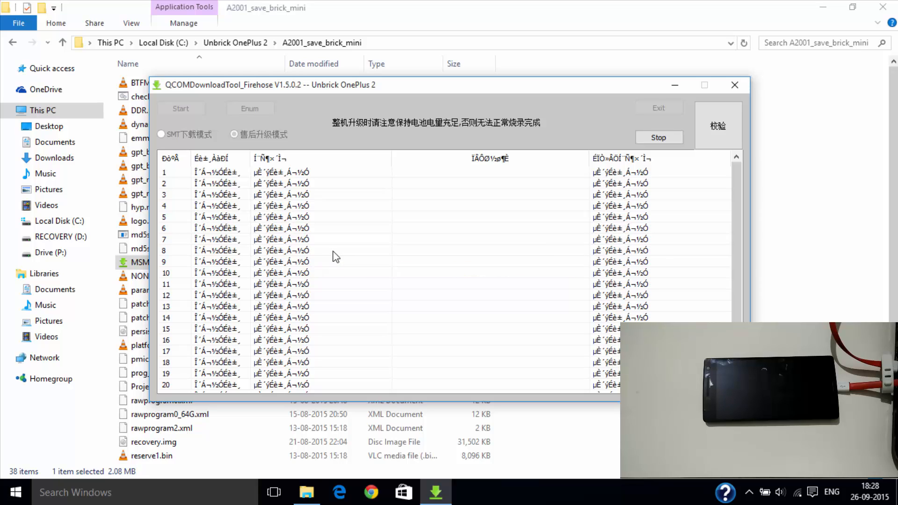
pyautogui.click(735, 86)
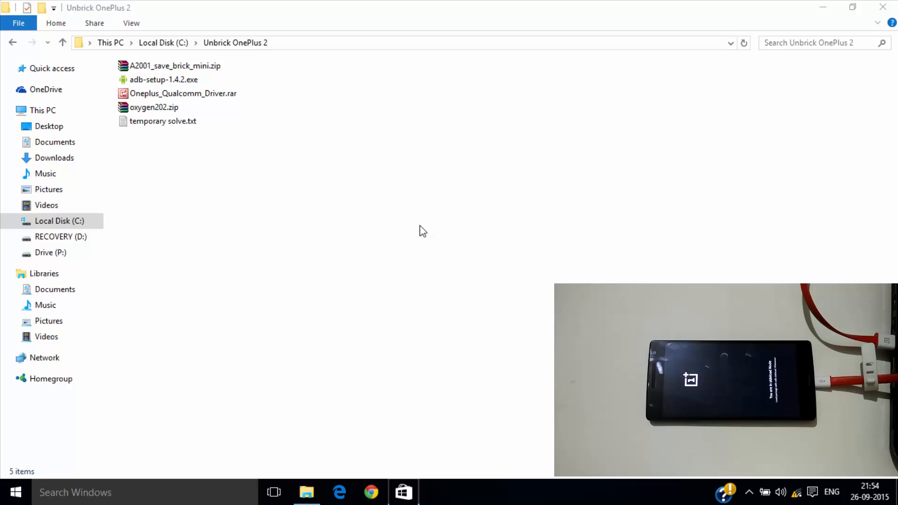
pyautogui.moveTo(143, 231)
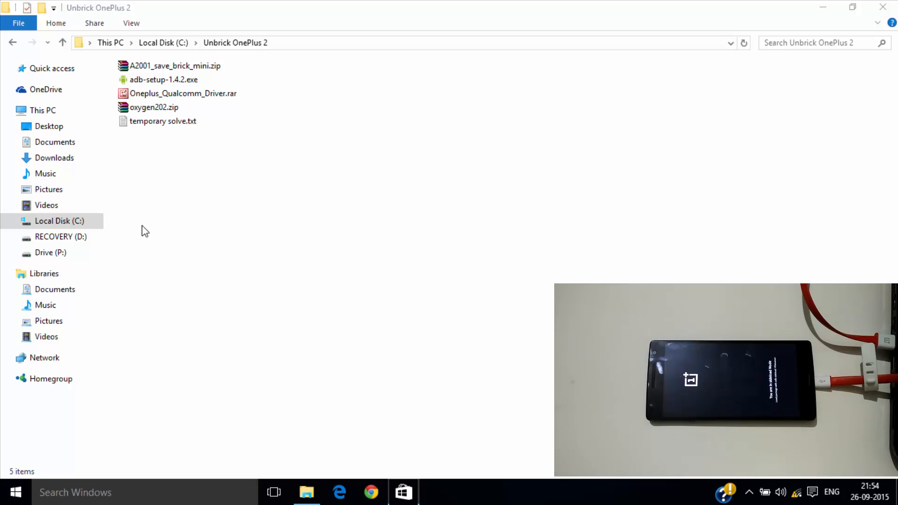
# Step: In a command window in Unbrick OnePlus 2, run 'adb devices' and type 'adb sideload oxygen202.zip'
pyautogui.click(217, 347)
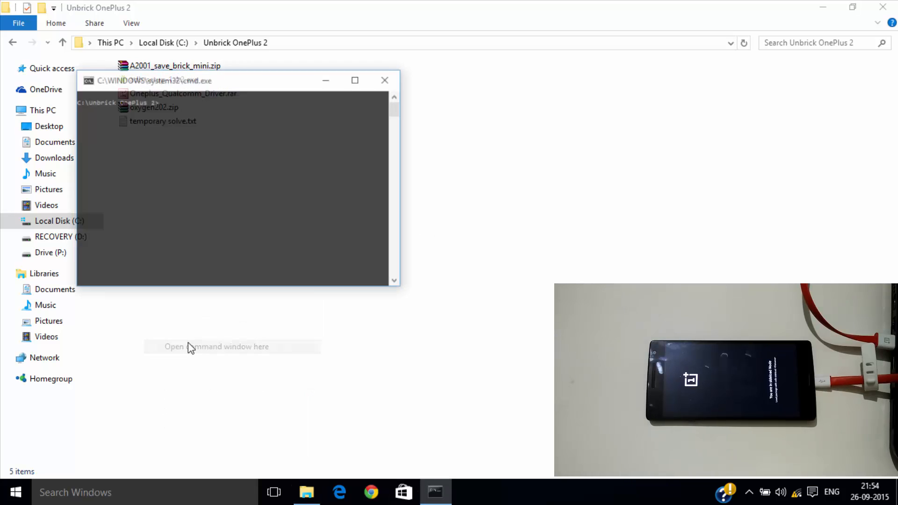
pyautogui.click(217, 346)
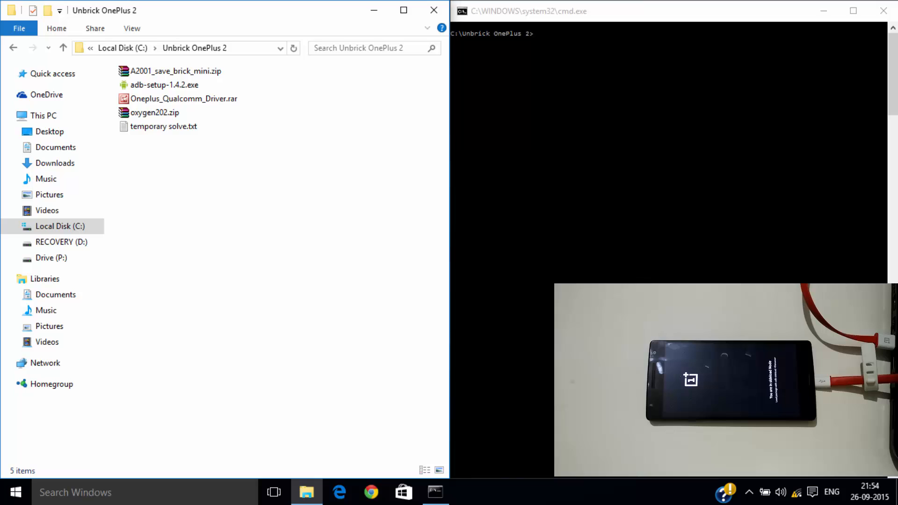
pyautogui.write('adb devices')
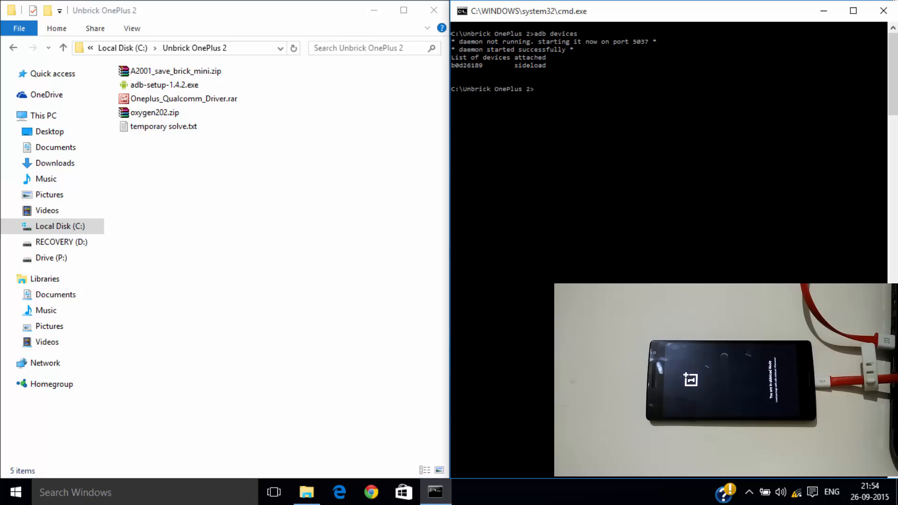
pyautogui.write('adb sideload oxygen202.zip')
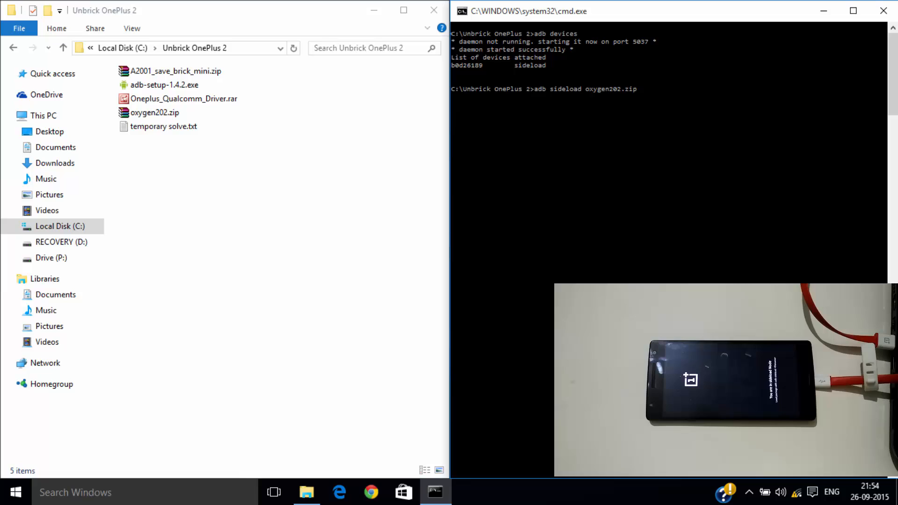